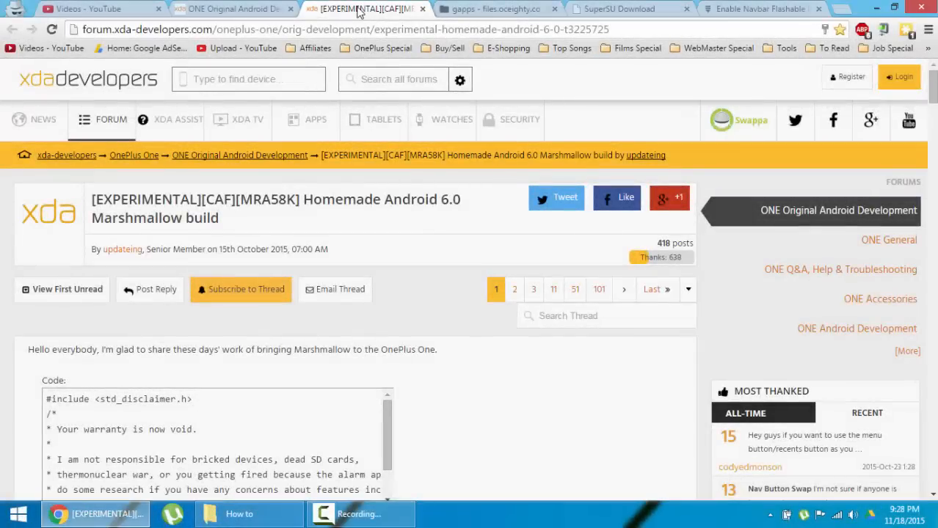
{"action": "mouse_move", "coordinate": [384, 121]}
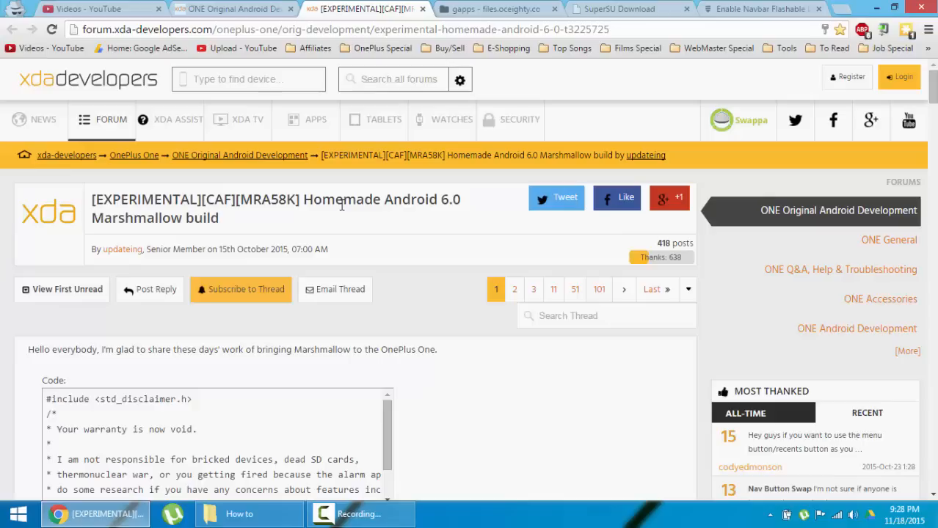
{"action": "mouse_move", "coordinate": [88, 182]}
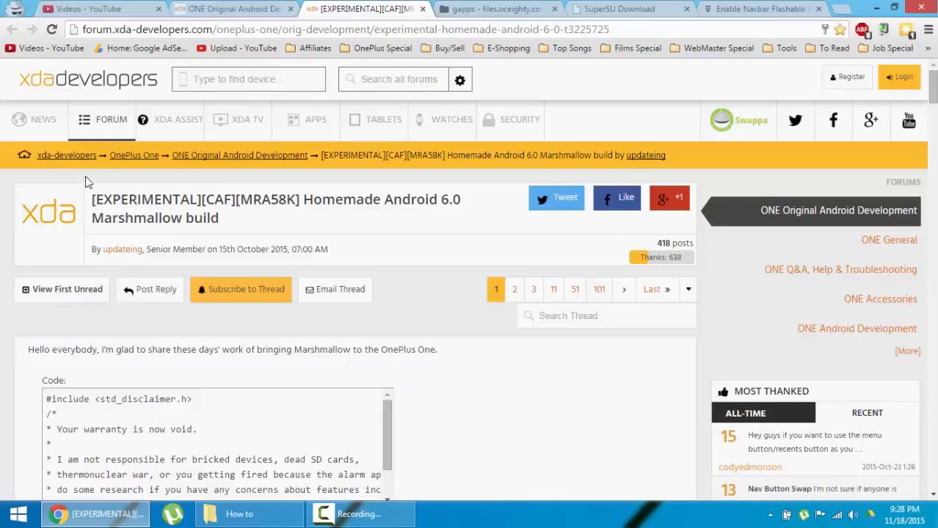
{"action": "mouse_move", "coordinate": [123, 249]}
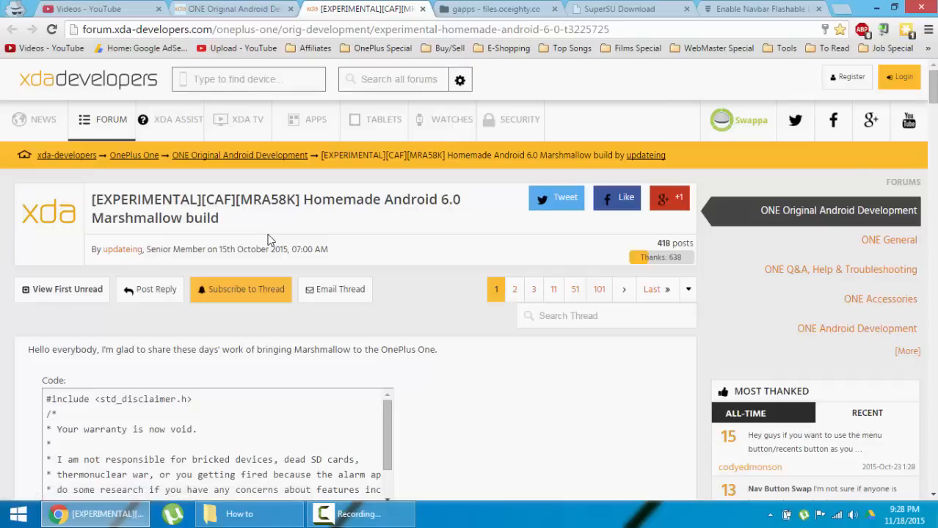
{"action": "mouse_move", "coordinate": [320, 214]}
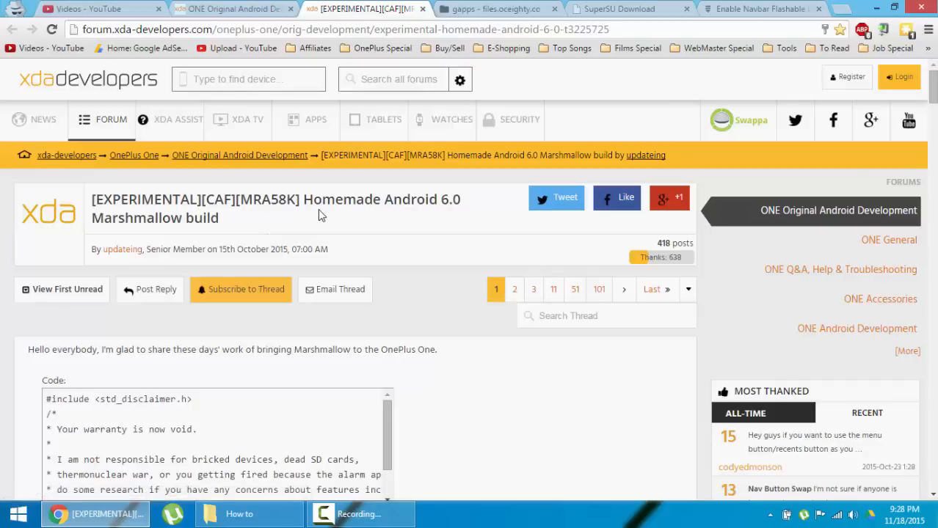
{"action": "mouse_move", "coordinate": [335, 229]}
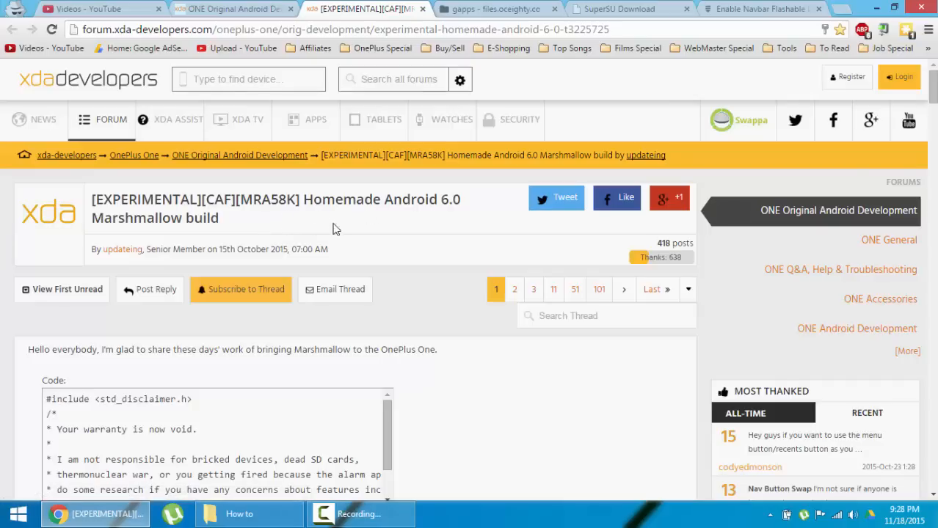
{"action": "mouse_move", "coordinate": [354, 229]}
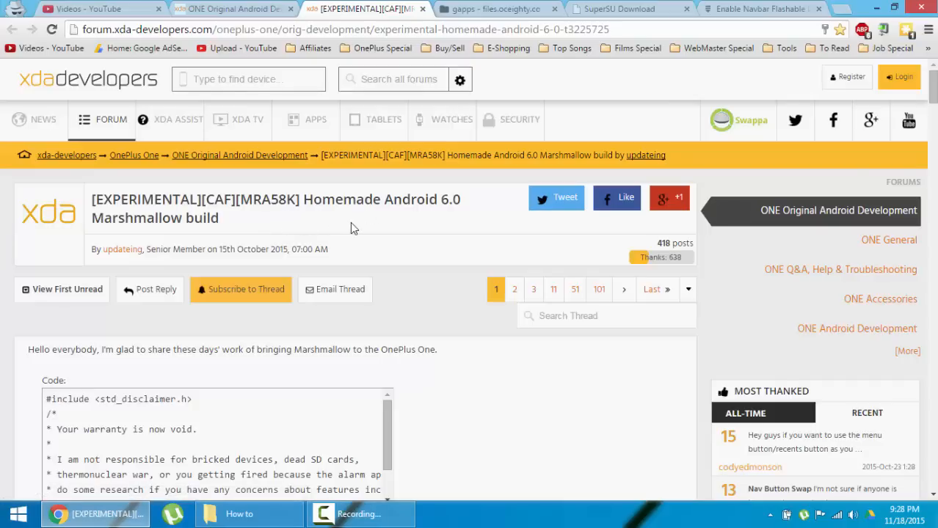
- Scroll the Marshmallow thread past Known issues and Q&A down to the Download links
{"action": "scroll", "scroll_direction": "down", "scroll_amount": 3}
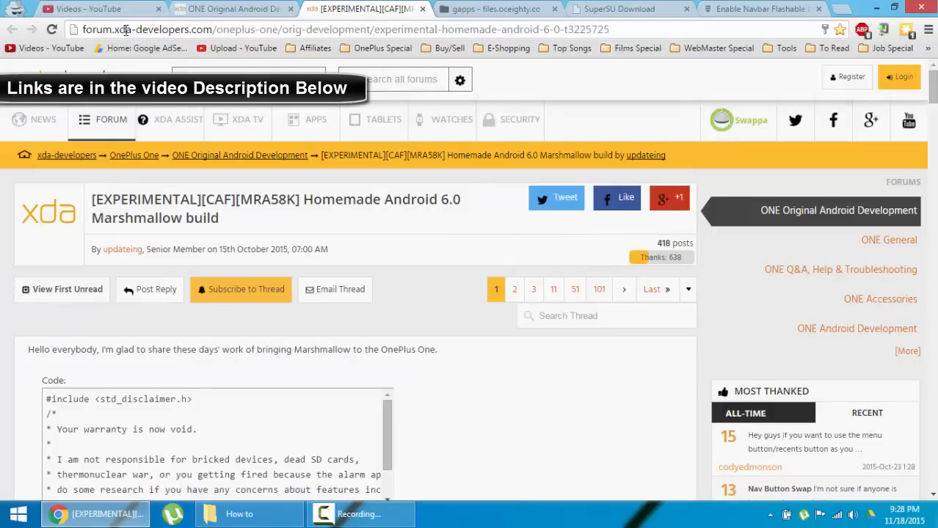
{"action": "mouse_move", "coordinate": [320, 123]}
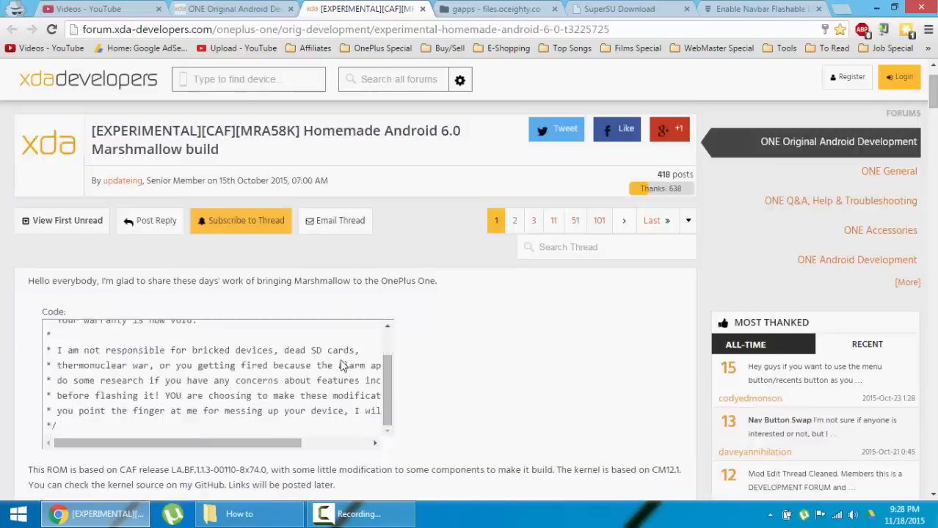
{"action": "scroll", "scroll_direction": "down", "scroll_amount": 3}
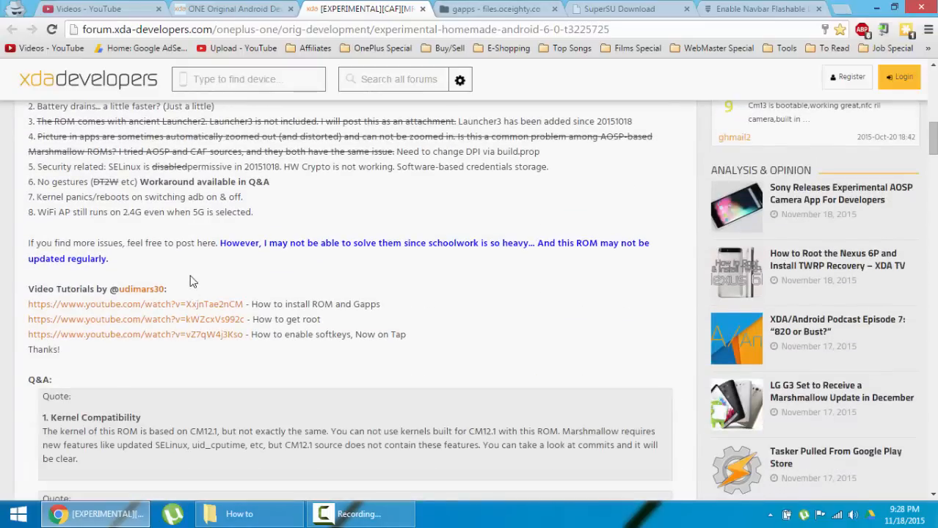
{"action": "scroll", "scroll_direction": "up", "scroll_amount": 3}
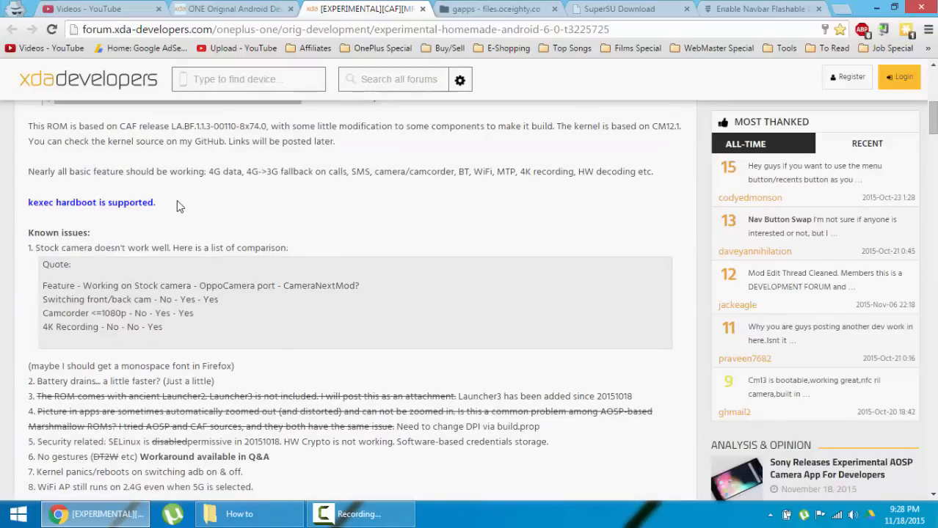
{"action": "scroll", "scroll_direction": "down", "scroll_amount": 3}
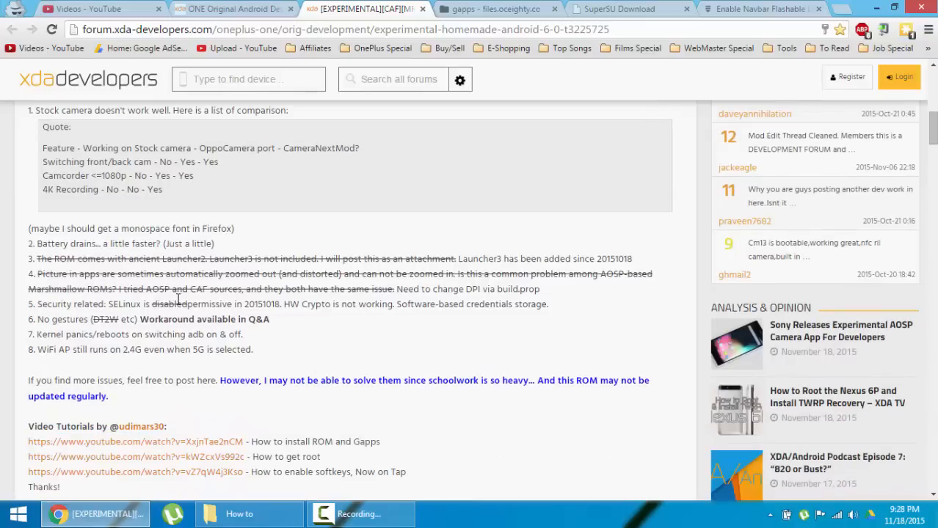
{"action": "scroll", "scroll_direction": "down", "scroll_amount": 3}
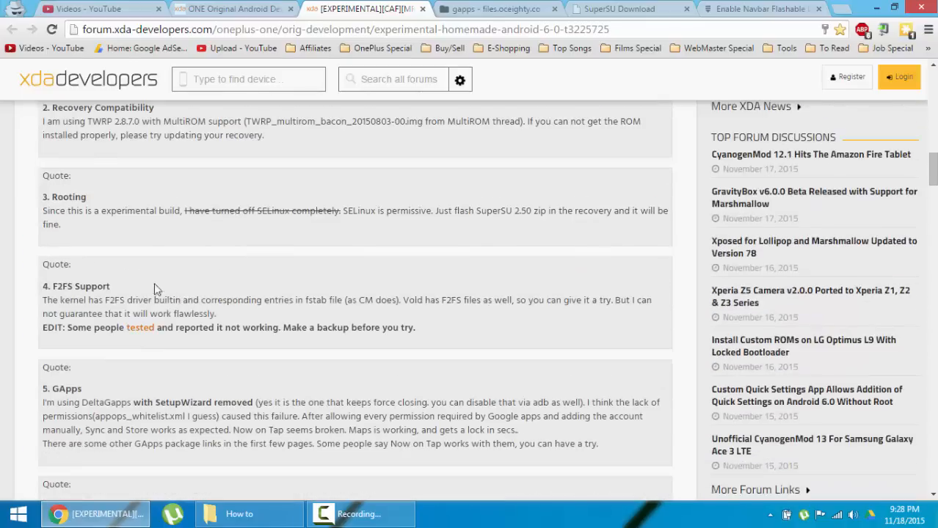
{"action": "scroll", "scroll_direction": "up", "scroll_amount": 3}
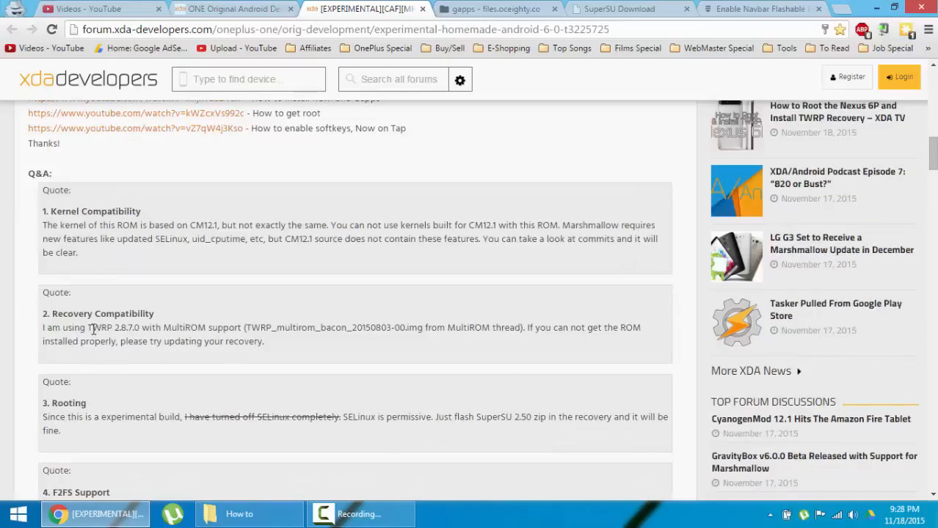
{"action": "scroll", "scroll_direction": "down", "scroll_amount": 3}
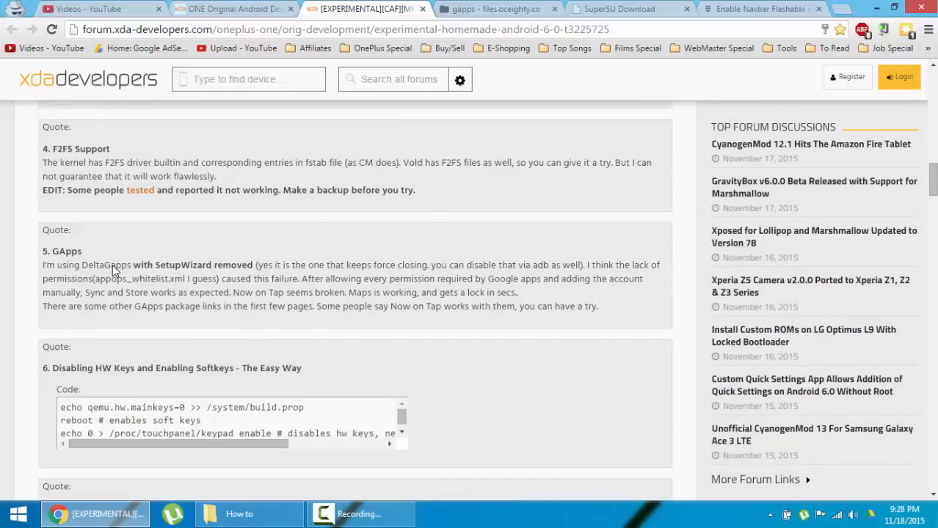
{"action": "scroll", "scroll_direction": "down", "scroll_amount": 3}
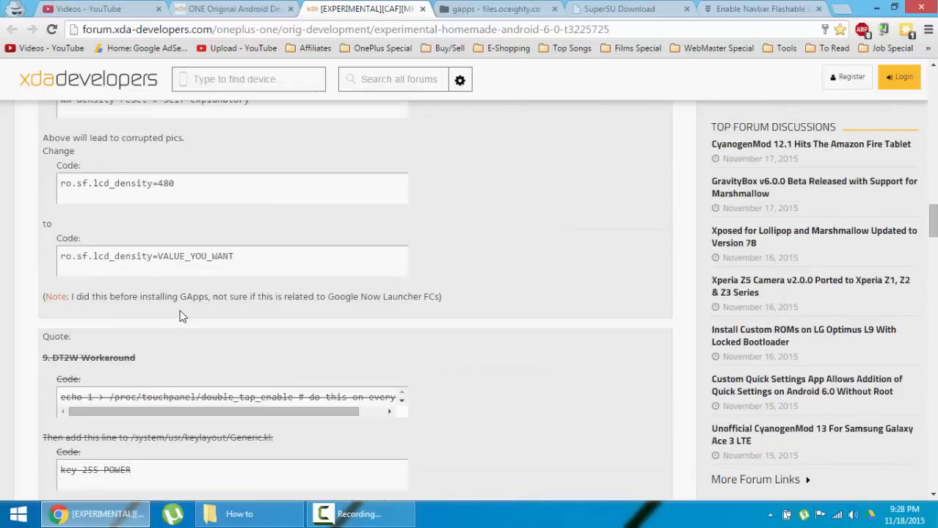
{"action": "scroll", "scroll_direction": "down", "scroll_amount": 3}
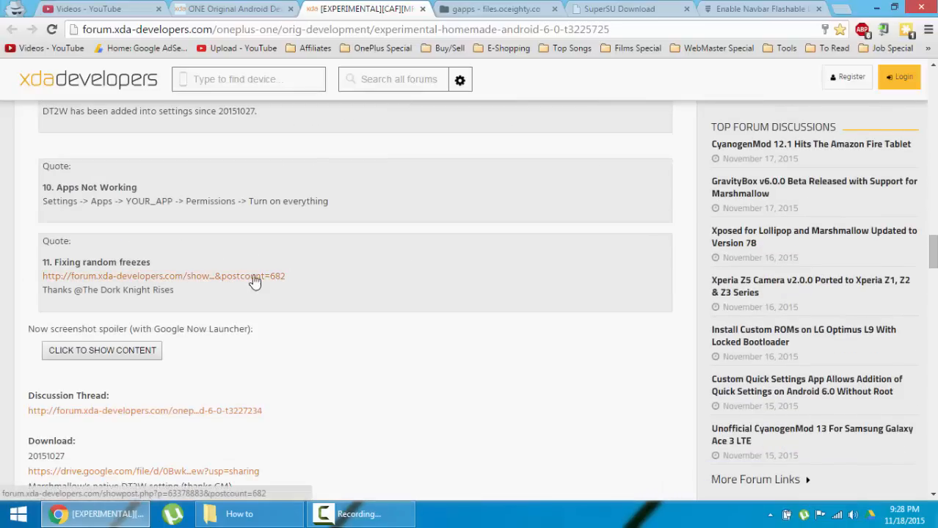
{"action": "scroll", "scroll_direction": "down", "scroll_amount": 3}
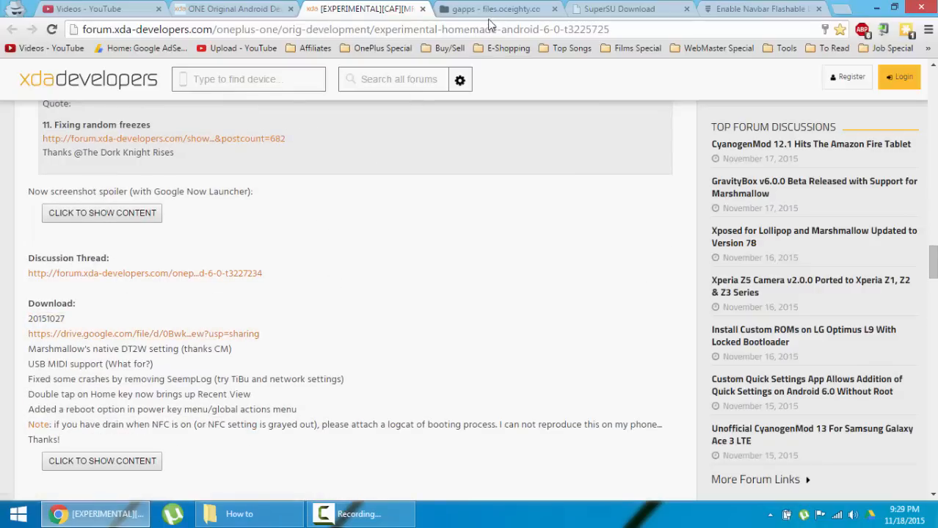
- View the GApps listing, SuperSU v2.52 page and Enable Navbar flashable zip on Google Drive
{"action": "left_click", "coordinate": [499, 8]}
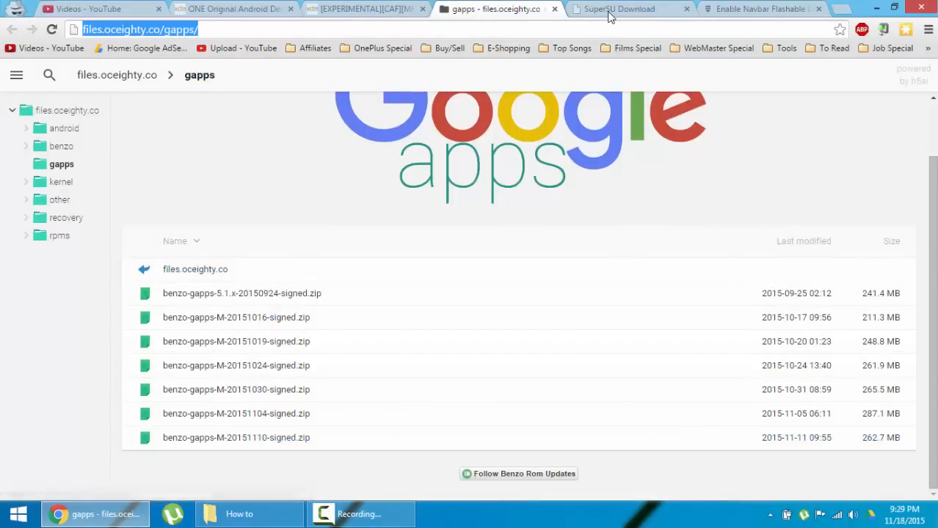
{"action": "left_click", "coordinate": [628, 8]}
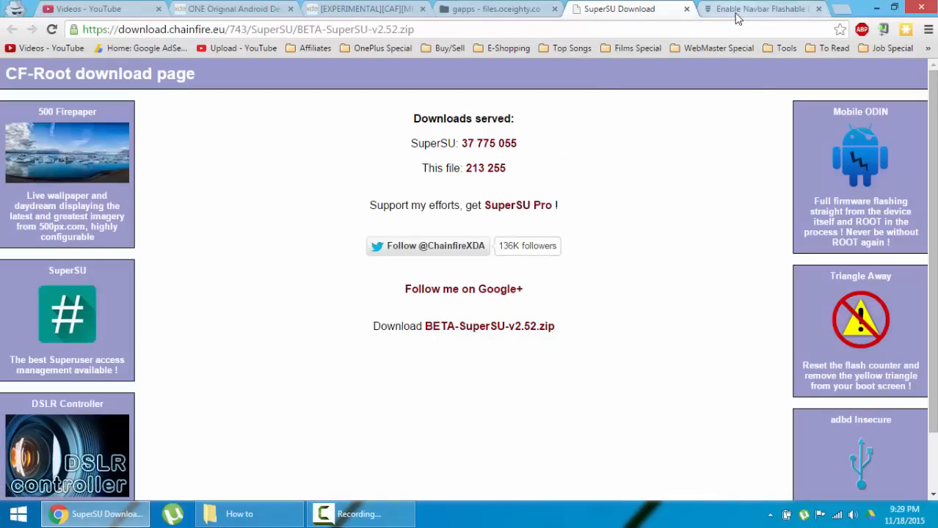
{"action": "left_click", "coordinate": [763, 9]}
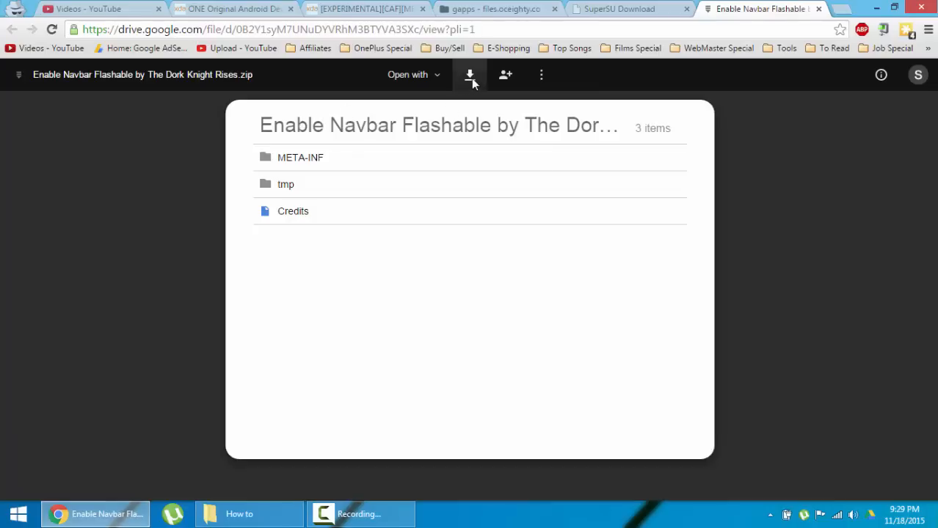
{"action": "mouse_move", "coordinate": [449, 53]}
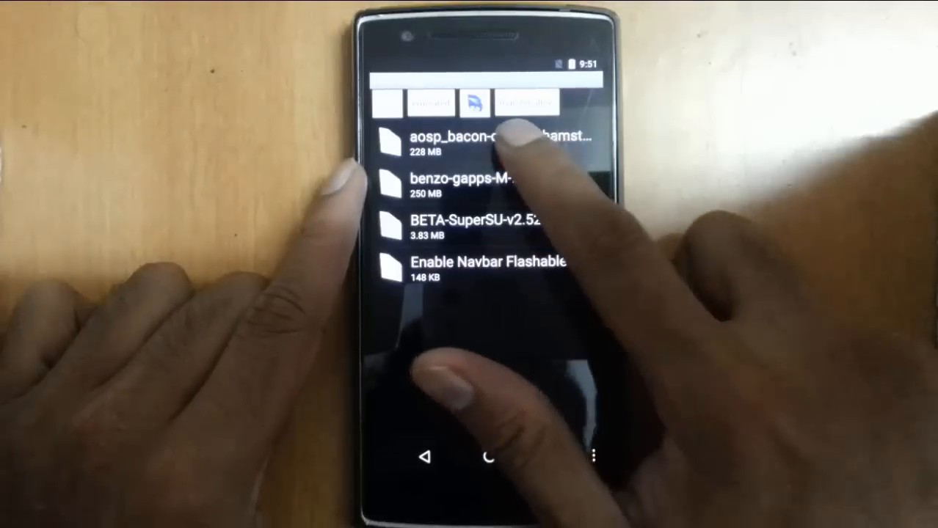
- Point out the aosp_bacon ROM zip and benzo-gapps zip in the phone's download folder
{"action": "left_click", "coordinate": [484, 183]}
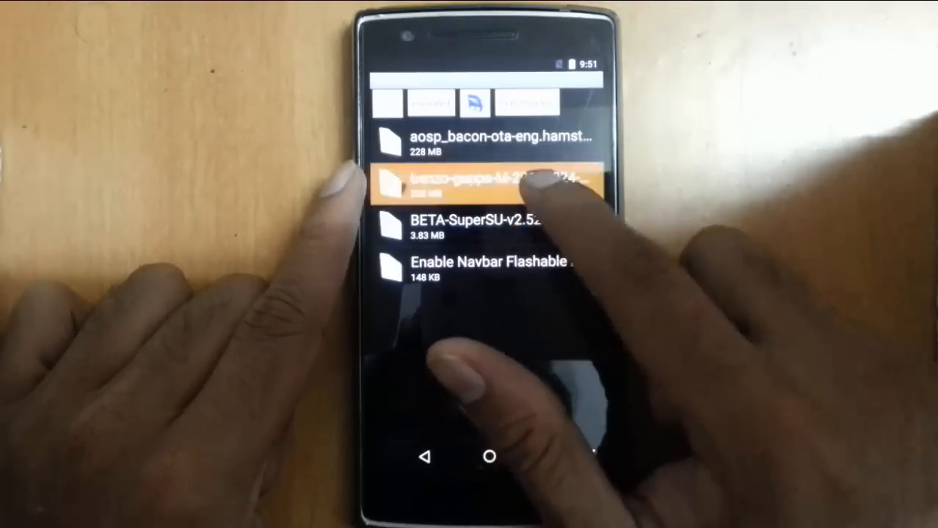
{"action": "left_click", "coordinate": [488, 182]}
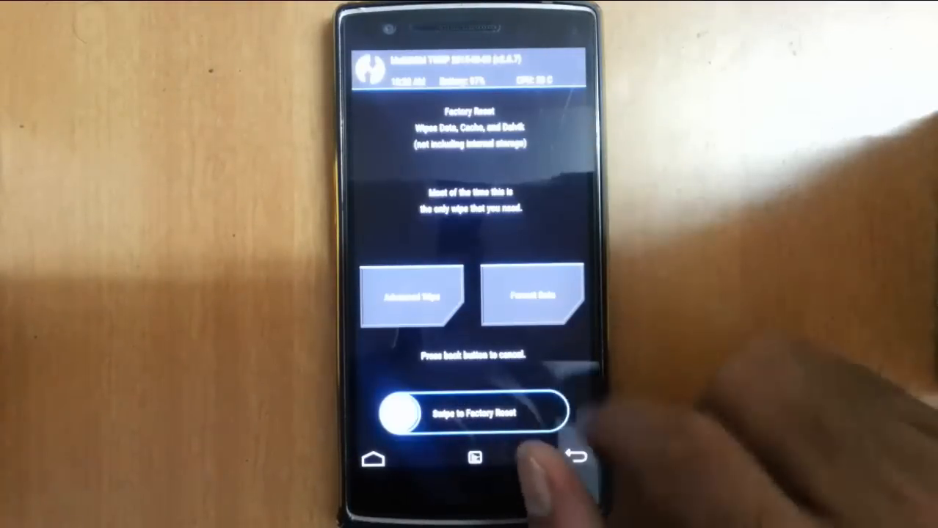
- Wipe Dalvik Cache, System, Data and Cache via Advanced Wipe and return to the partition list
{"action": "left_click", "coordinate": [411, 297]}
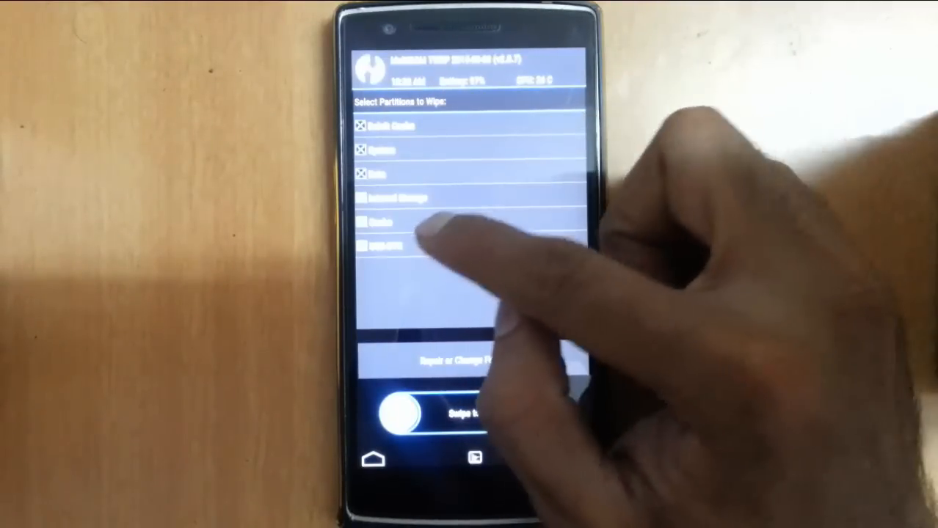
{"action": "left_click", "coordinate": [361, 221]}
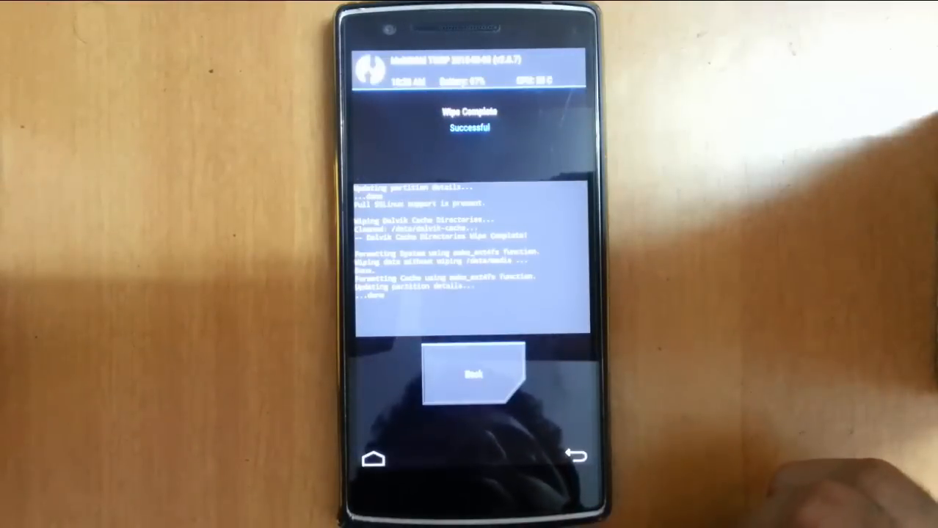
{"action": "left_click", "coordinate": [470, 376]}
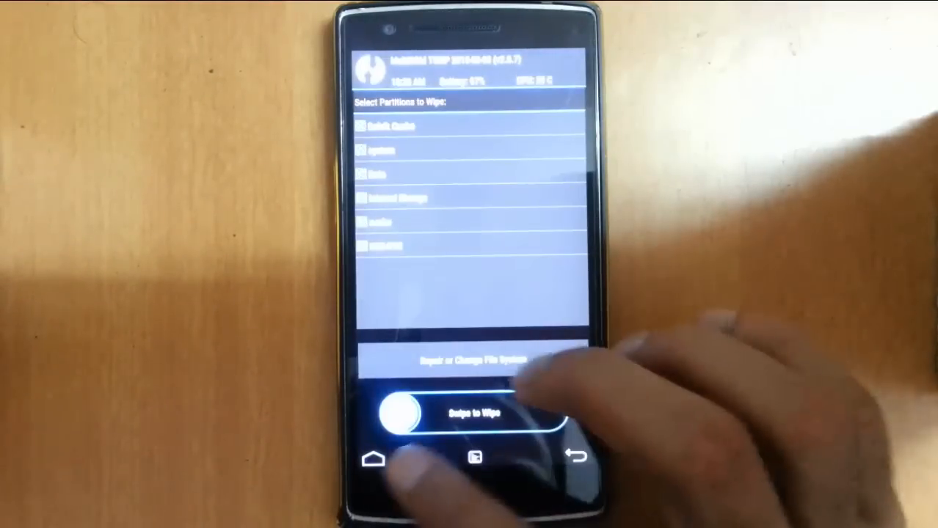
- Return Home and start installing the aosp_bacon ROM zip from the marshmallow folder
{"action": "left_click", "coordinate": [578, 458]}
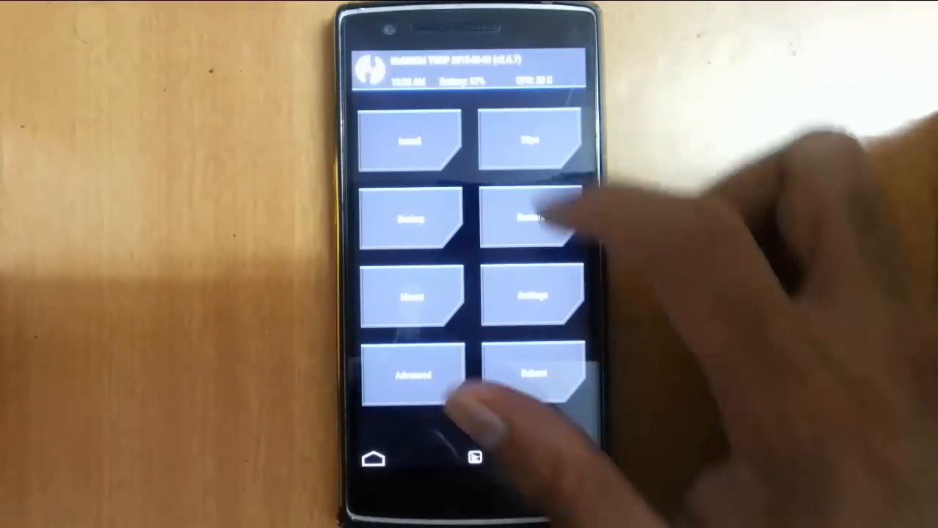
{"action": "left_click", "coordinate": [411, 140]}
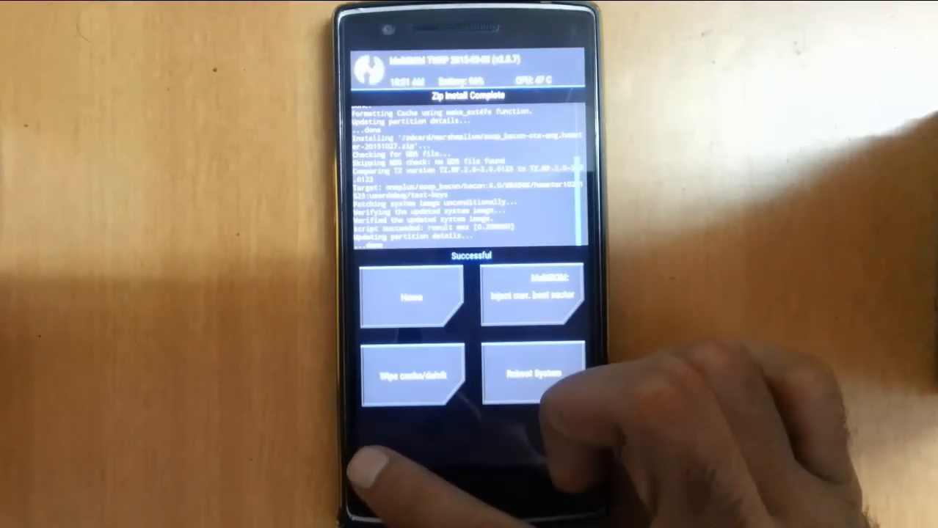
- Reboot to System from the main menu, confirming past the 'No OS Installed' warning
{"action": "left_click", "coordinate": [411, 296]}
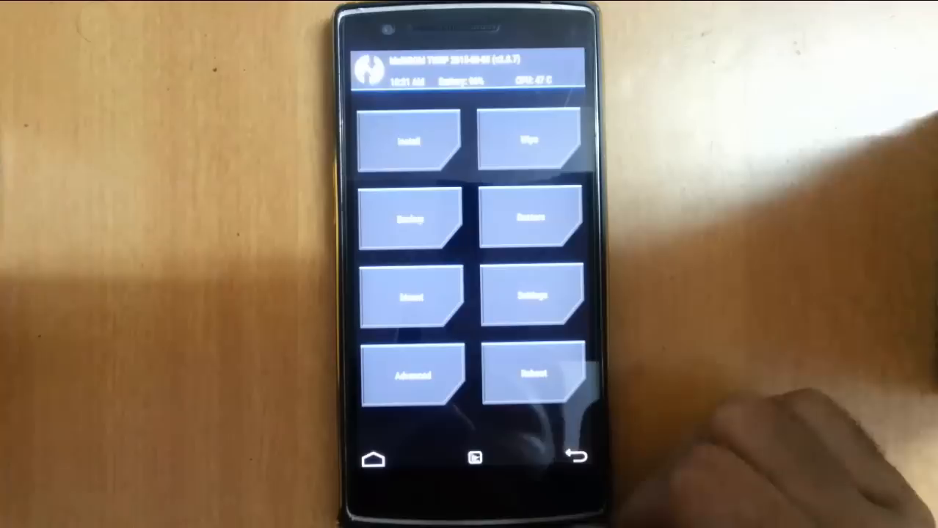
{"action": "left_click", "coordinate": [528, 374]}
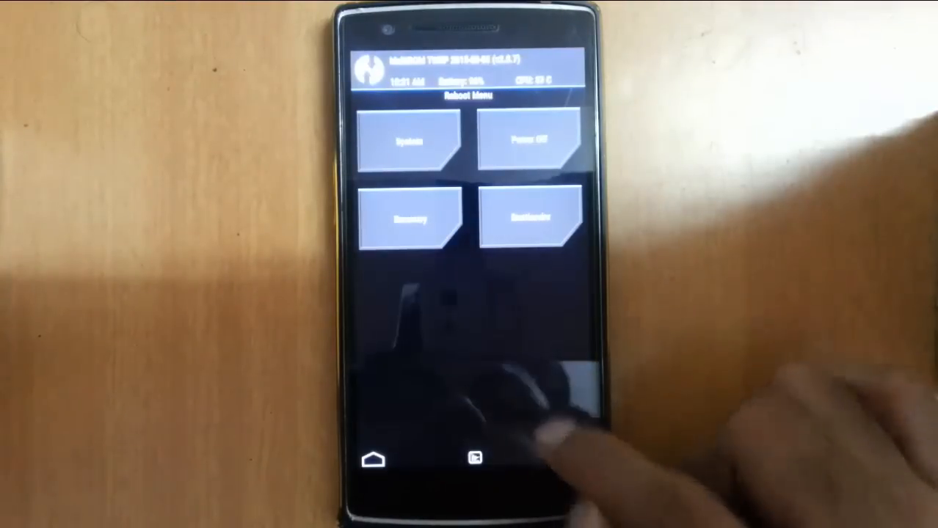
{"action": "left_click", "coordinate": [408, 140]}
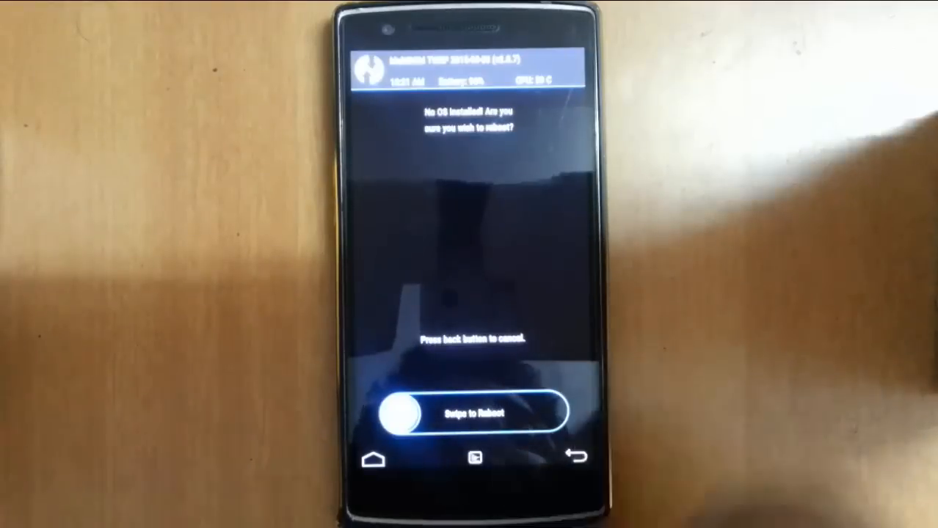
{"action": "left_click_drag", "start_coordinate": [399, 413], "coordinate": [543, 412]}
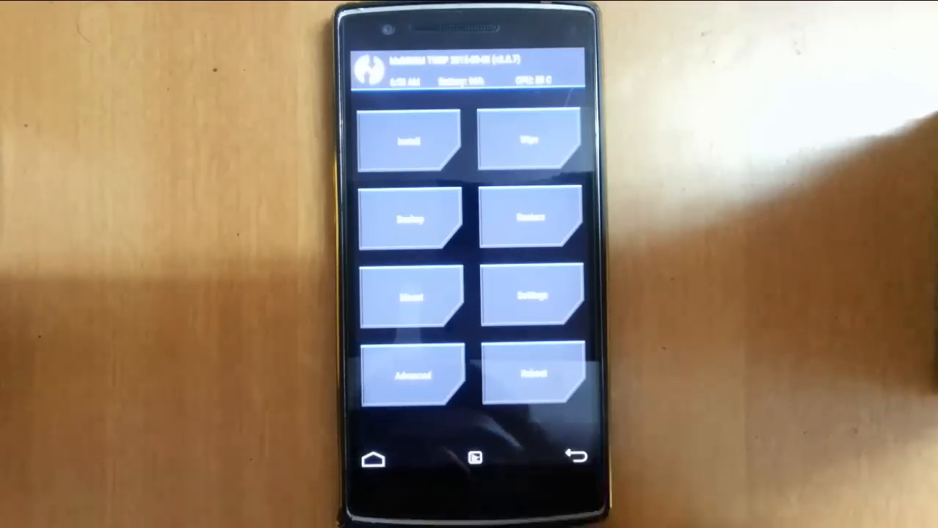
- Select the gapps zip in /sdcard/marshmallow and confirm flashing it
{"action": "left_click", "coordinate": [411, 141]}
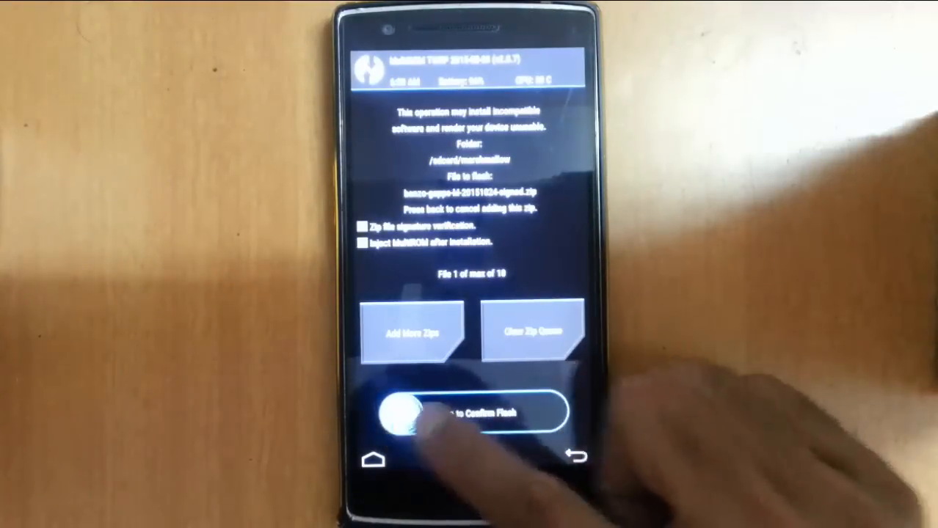
{"action": "left_click_drag", "start_coordinate": [399, 411], "coordinate": [529, 410]}
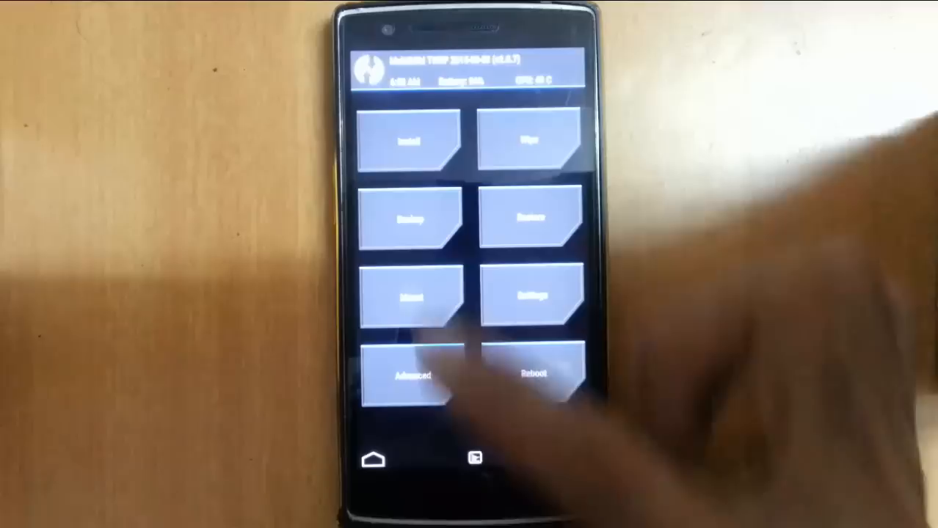
- Bring up the Select Zip to Install browser on the marshmallow folder
{"action": "left_click", "coordinate": [532, 375]}
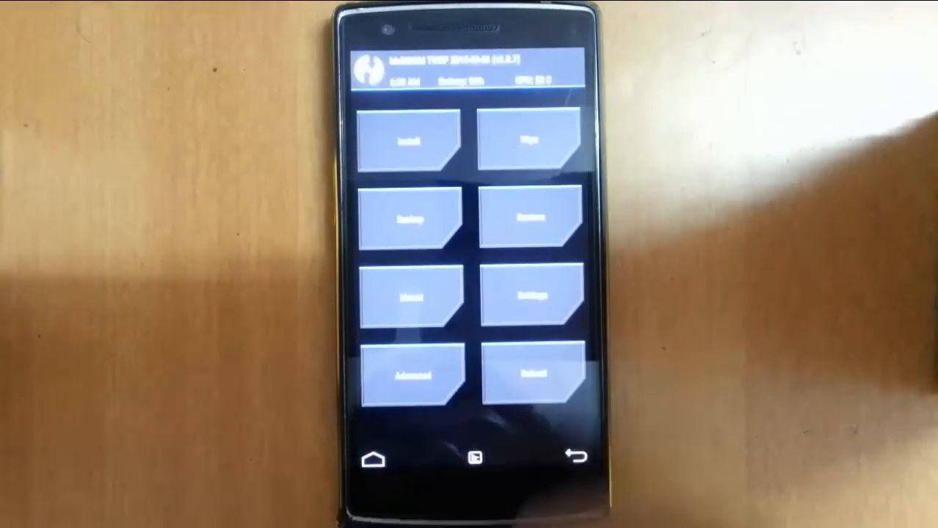
{"action": "left_click", "coordinate": [410, 141]}
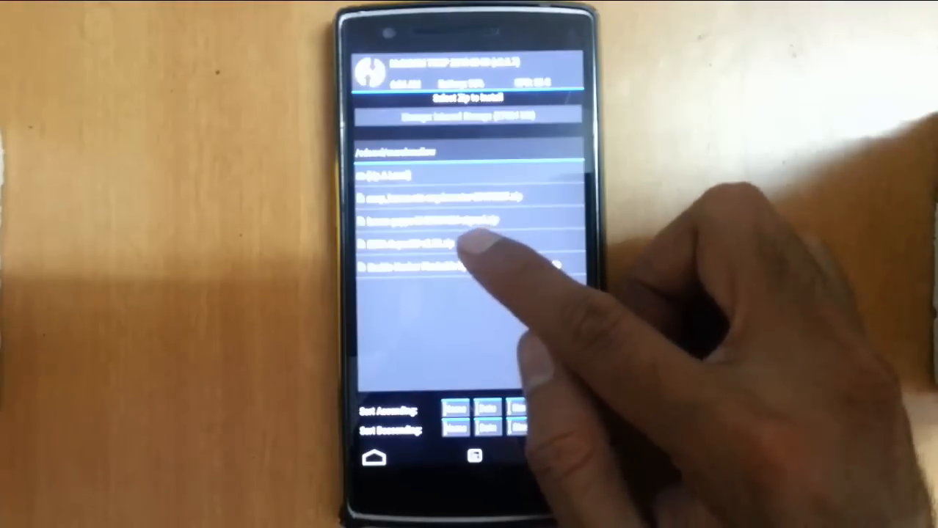
- Flash the BETA-SuperSU zip to root the new ROM
{"action": "left_click", "coordinate": [426, 244]}
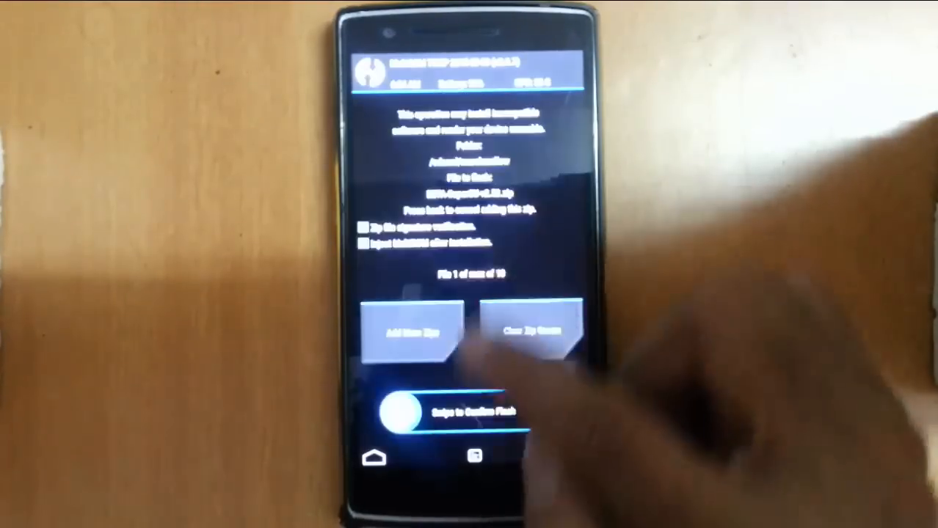
{"action": "left_click_drag", "start_coordinate": [396, 411], "coordinate": [507, 411]}
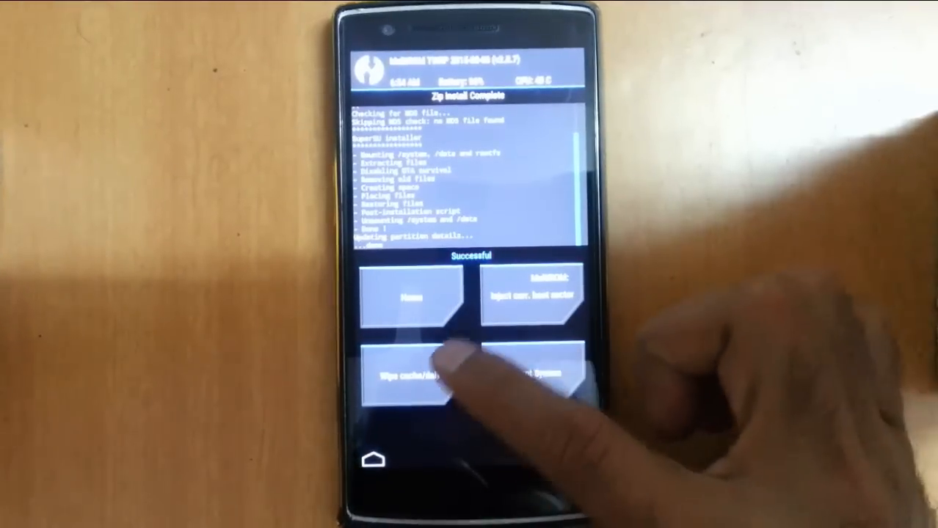
- Wipe cache and Dalvik, then reboot into the new Marshmallow system
{"action": "left_click", "coordinate": [411, 378]}
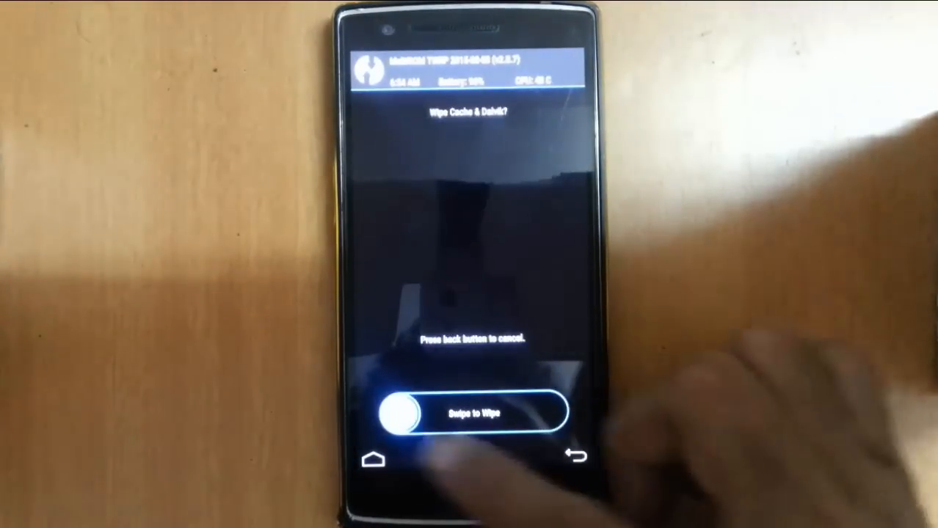
{"action": "left_click_drag", "start_coordinate": [408, 411], "coordinate": [558, 411]}
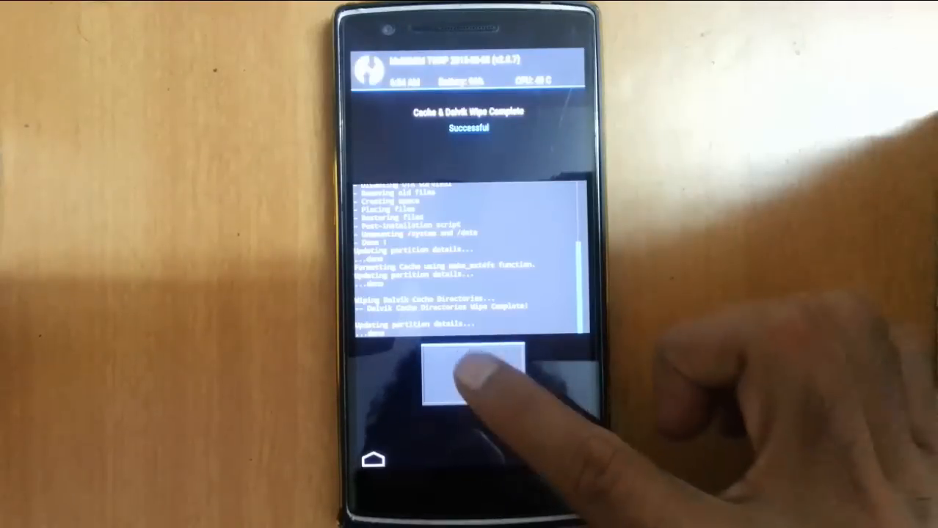
{"action": "left_click", "coordinate": [470, 379]}
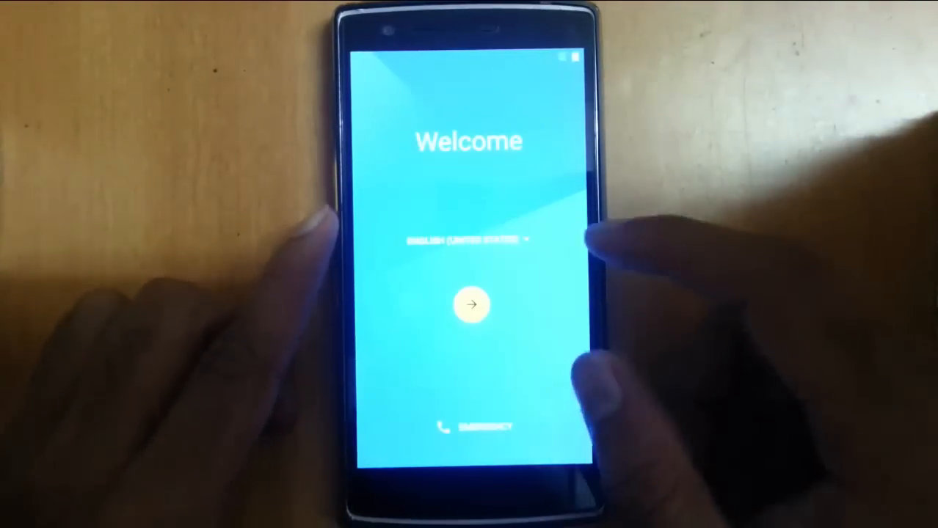
- Start the Welcome wizard and skip the SIM card and Wi-Fi network steps
{"action": "left_click", "coordinate": [470, 304]}
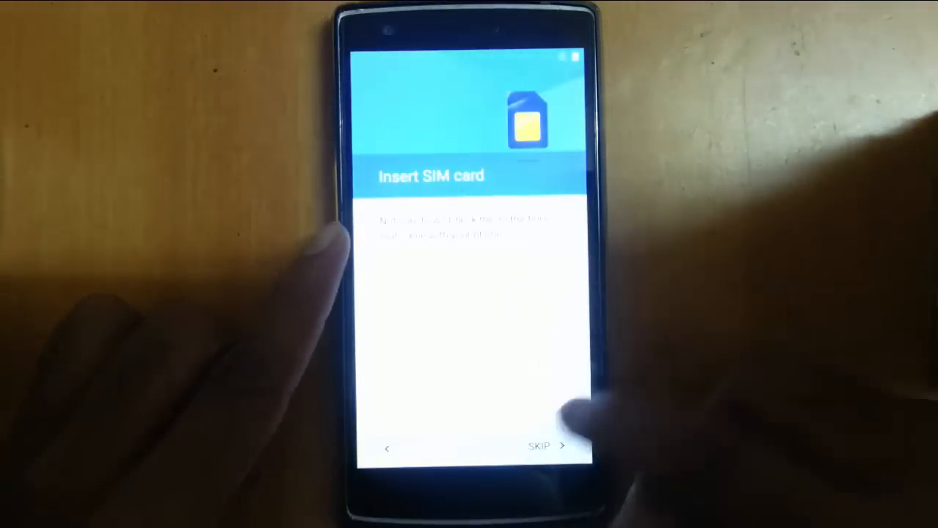
{"action": "left_click", "coordinate": [546, 446]}
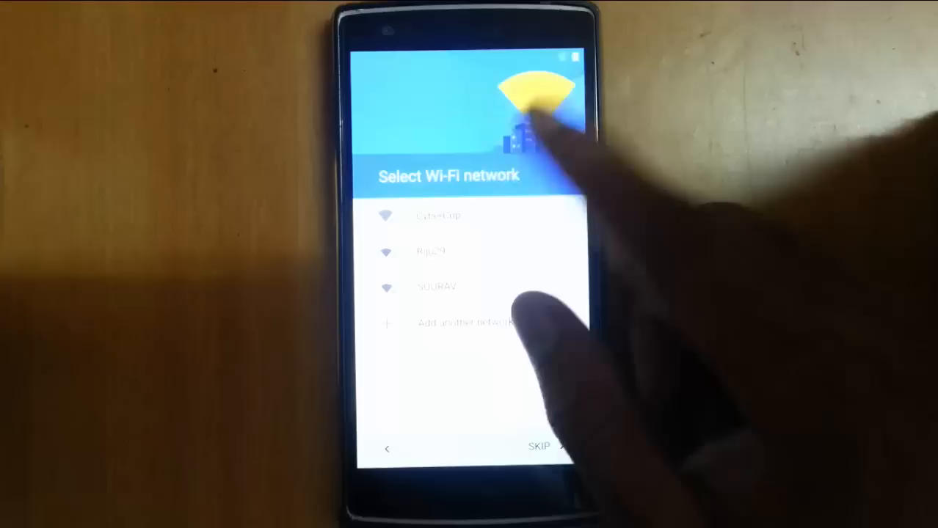
{"action": "left_click", "coordinate": [540, 447]}
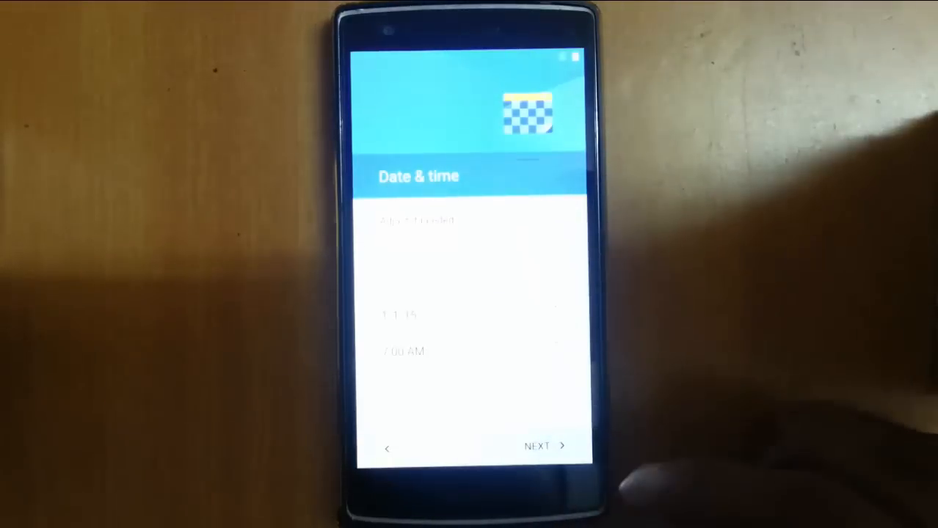
- Accept Date & time, Name and Google services, dismiss the home tip and pull down quick settings
{"action": "left_click", "coordinate": [541, 446]}
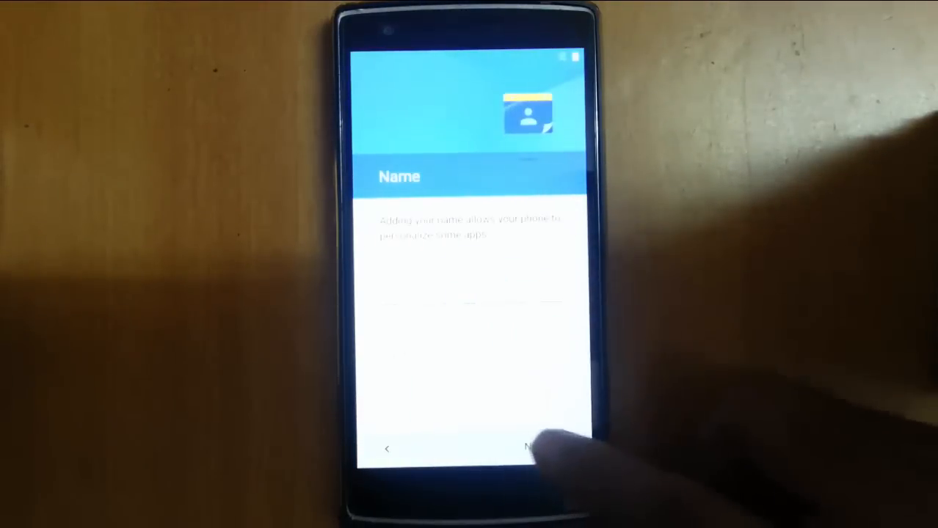
{"action": "left_click", "coordinate": [531, 448]}
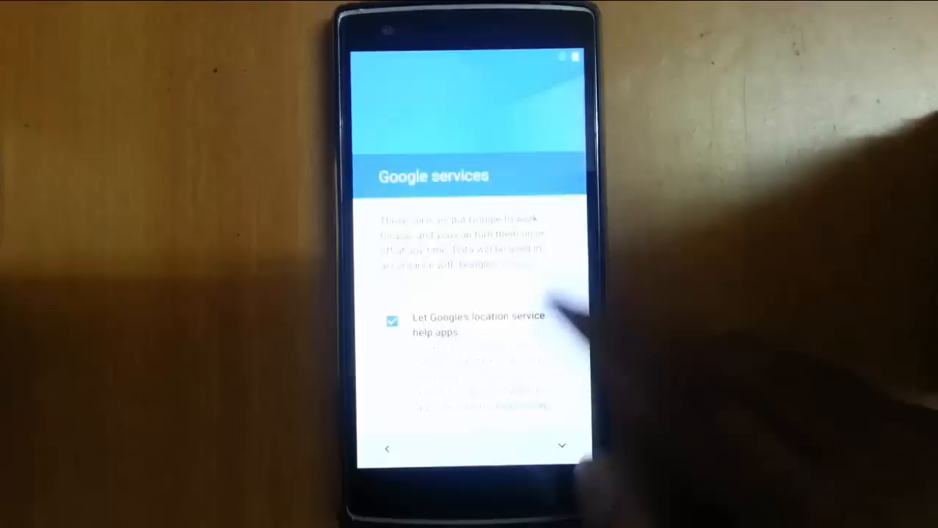
{"action": "left_click", "coordinate": [561, 447]}
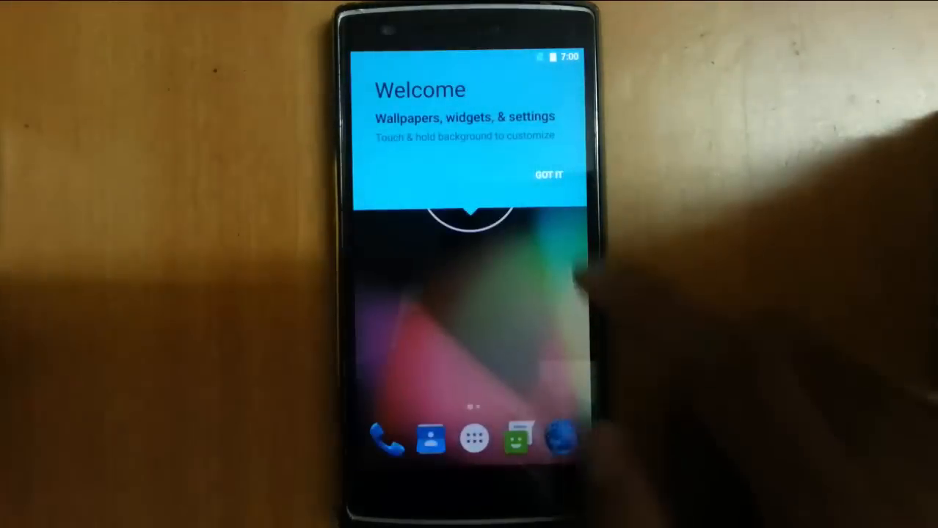
{"action": "left_click", "coordinate": [549, 175]}
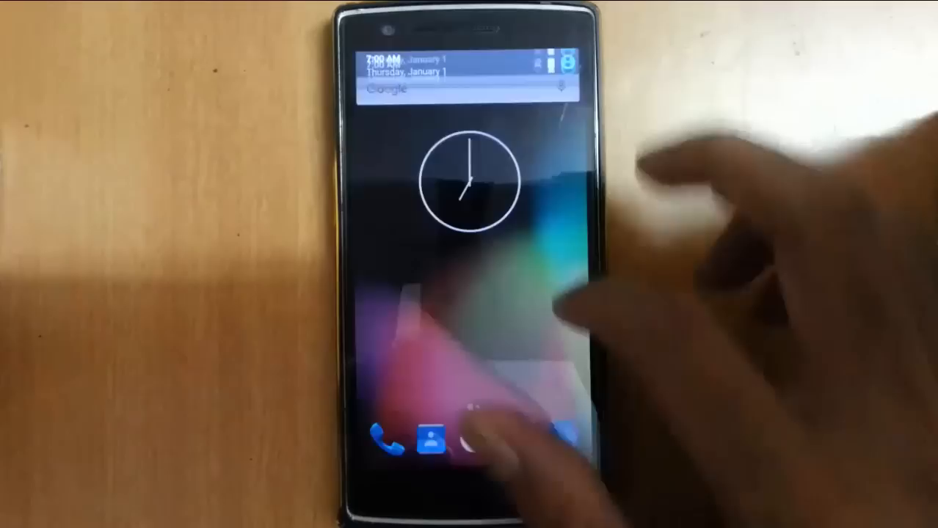
{"action": "left_click_drag", "start_coordinate": [470, 66], "coordinate": [470, 221]}
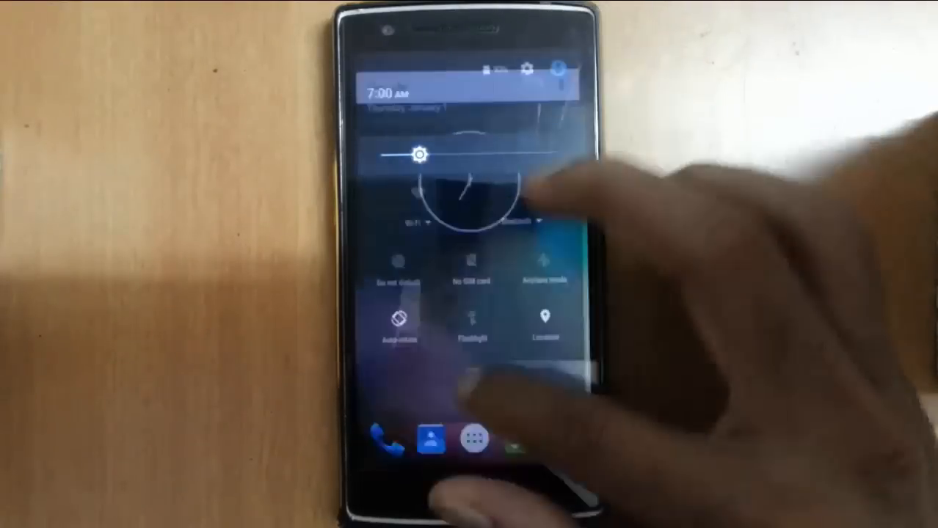